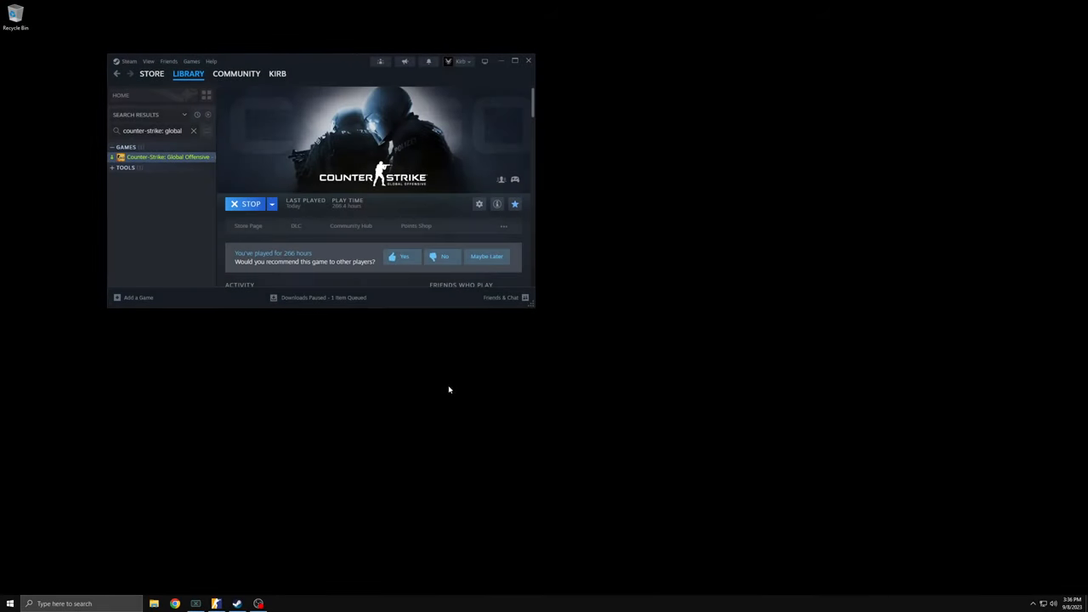
mouse_move(495, 360)
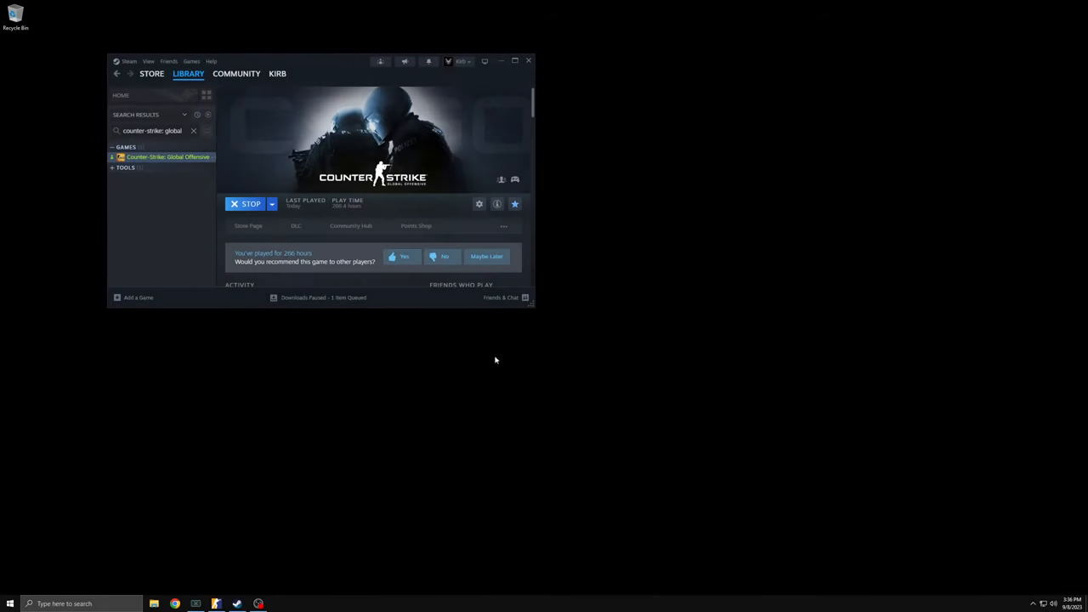
Step: Browse the game's installed files from Steam Properties to open its game\bin folder
right_click(168, 156)
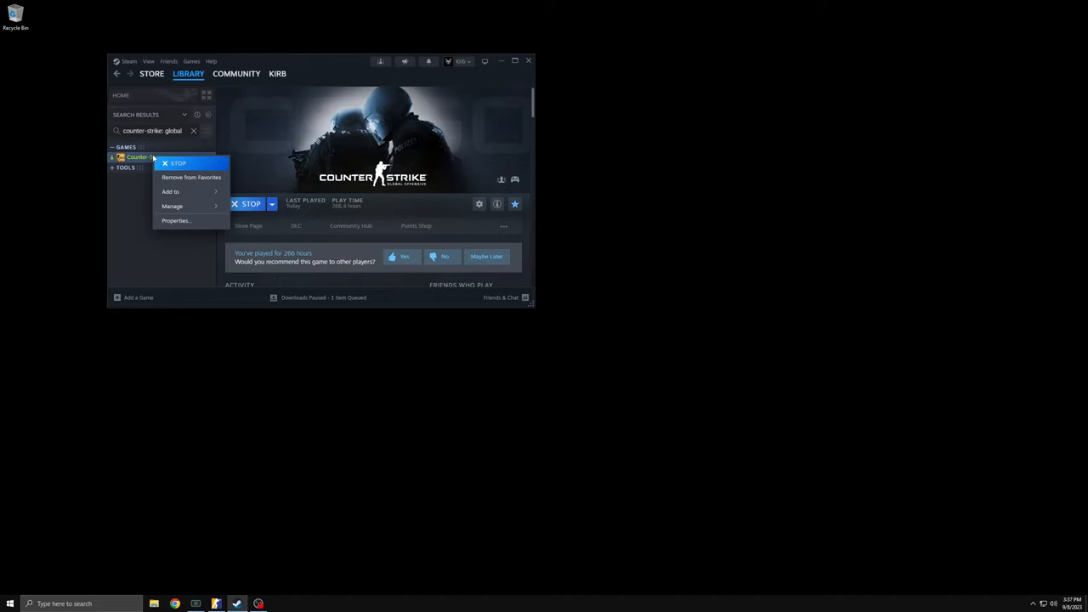
click(177, 220)
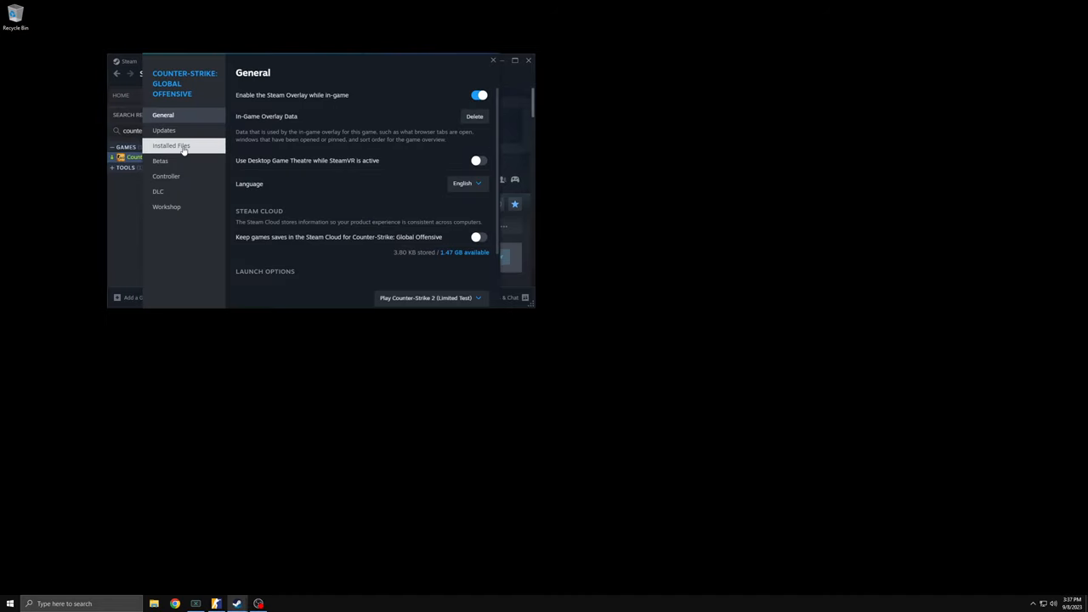
click(171, 145)
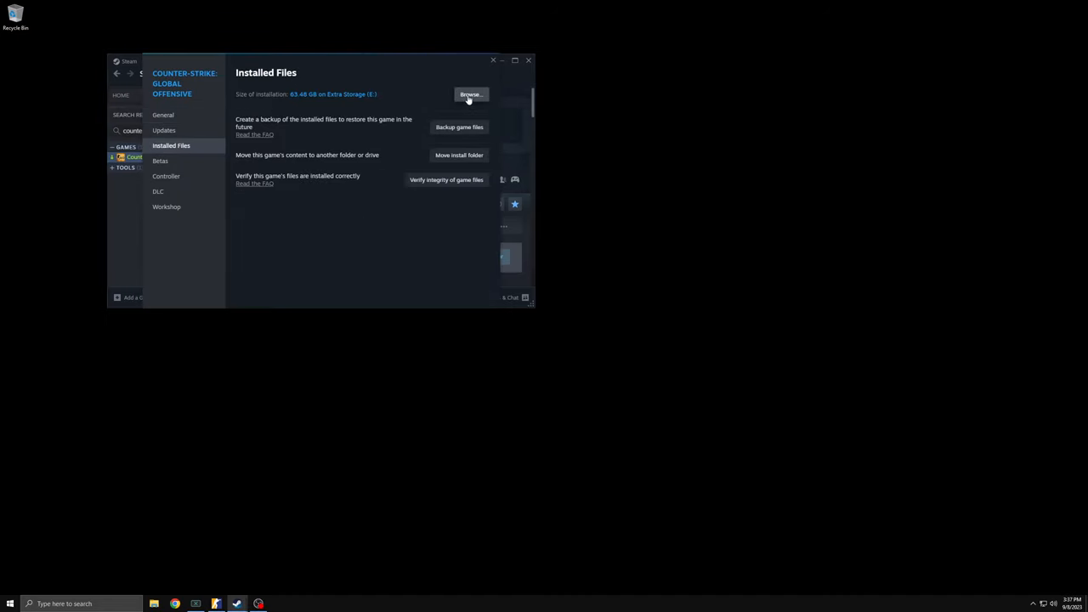
click(471, 94)
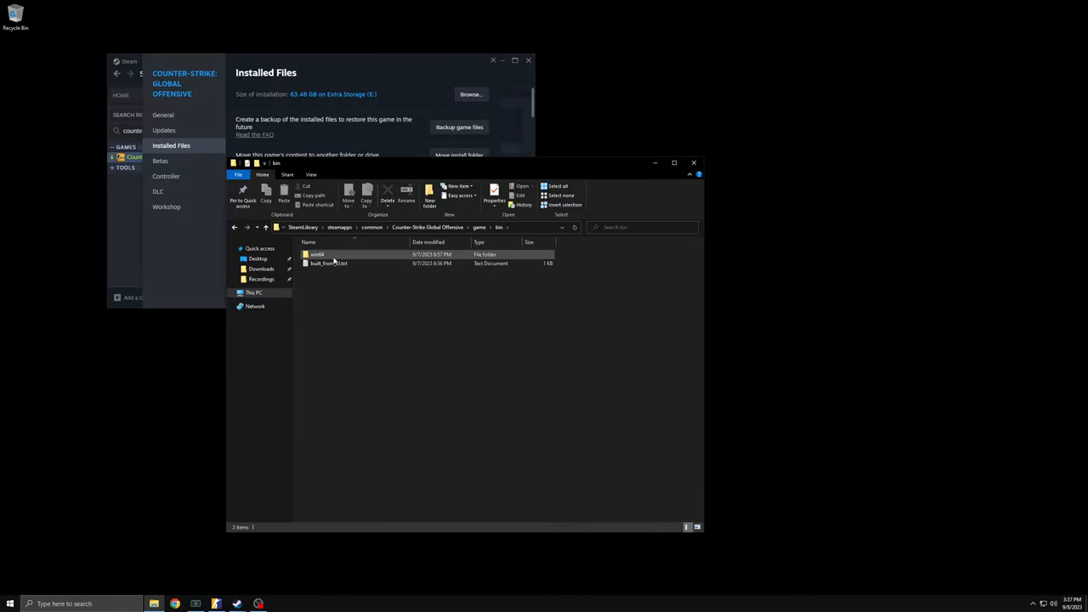
Step: Disable fullscreen optimizations and override high DPI scaling for win64\cs2.exe, then close the windows
double_click(316, 254)
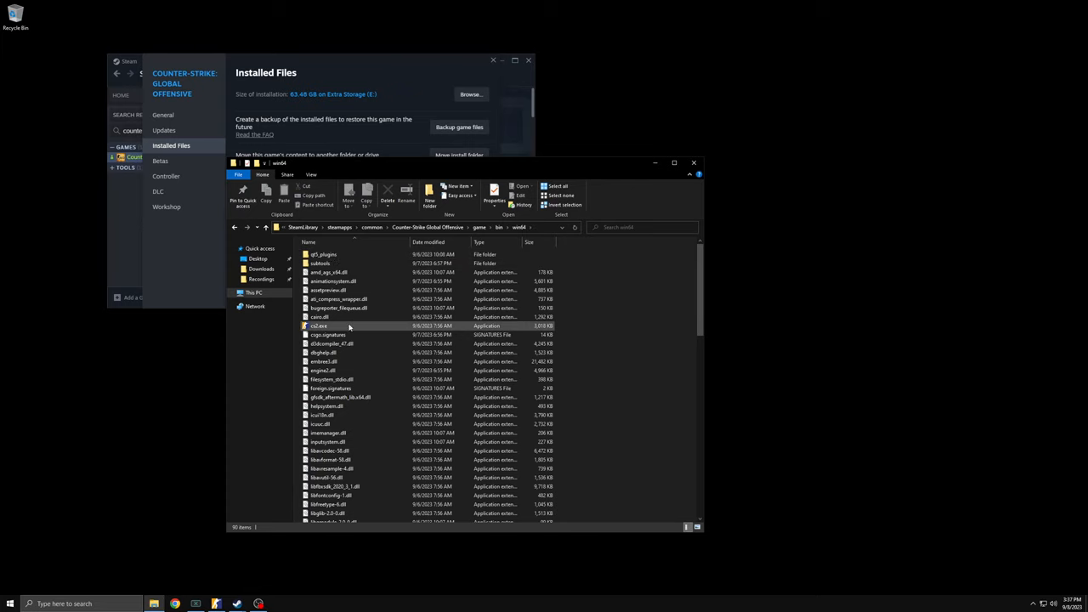
right_click(317, 325)
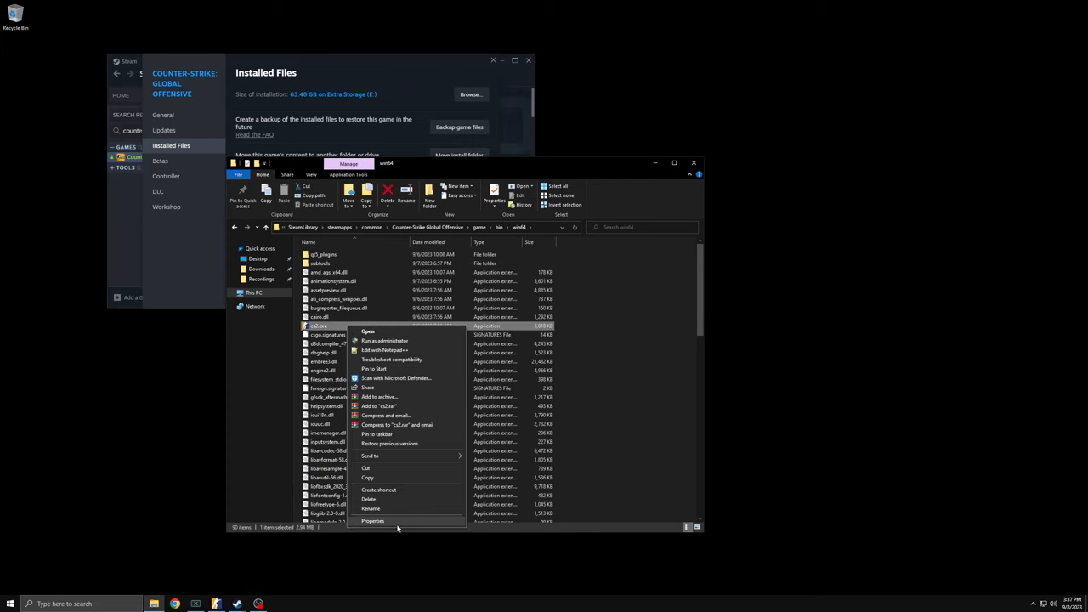
click(373, 520)
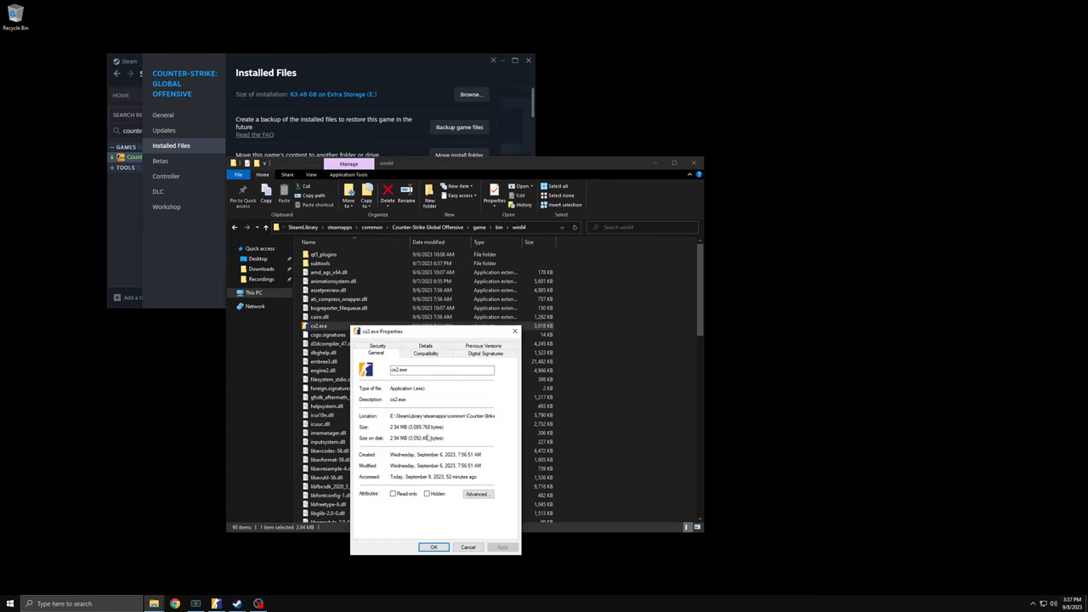
click(425, 353)
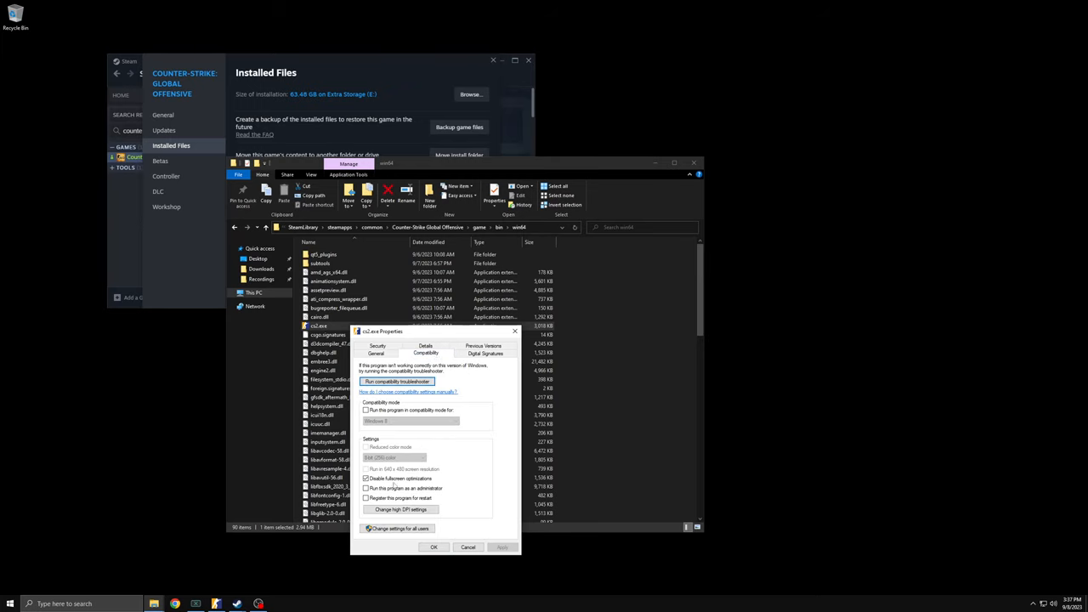
click(400, 509)
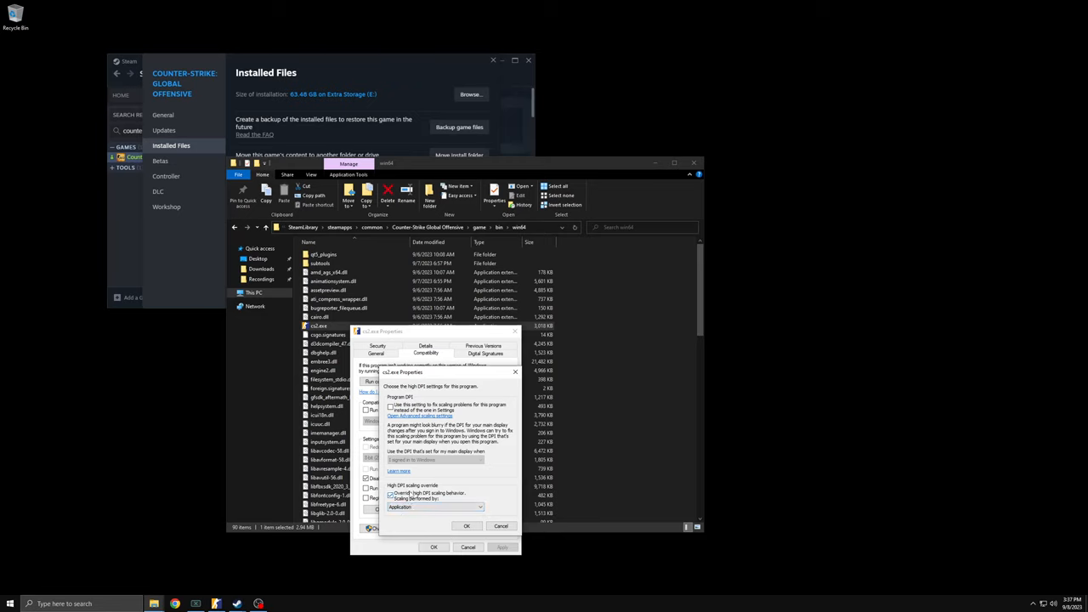
click(466, 525)
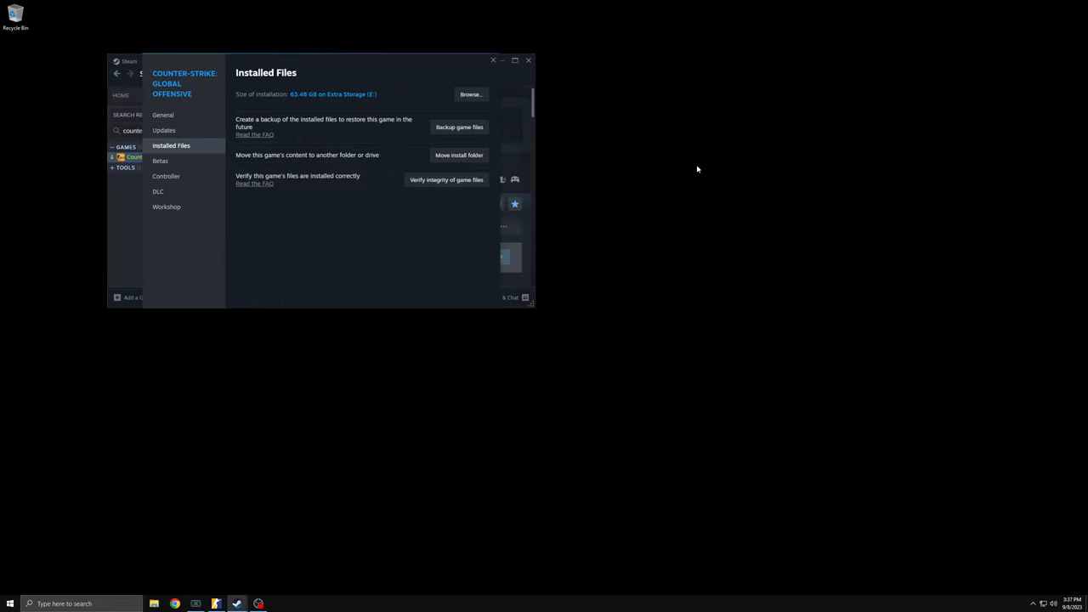
click(529, 59)
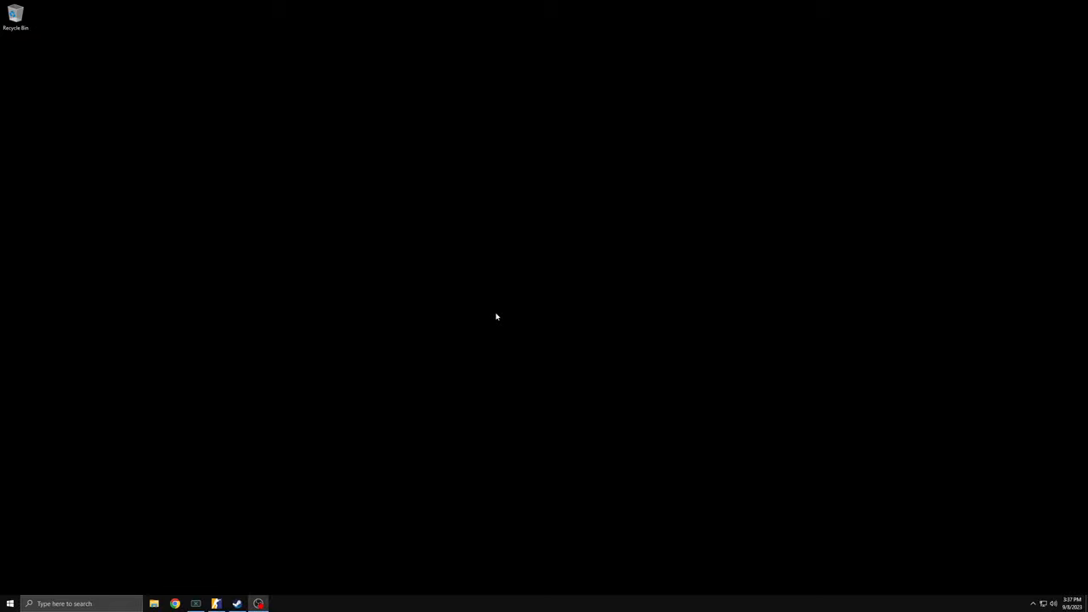
Step: Launch NVIDIA Control Panel from the desktop right-click menu
right_click(497, 316)
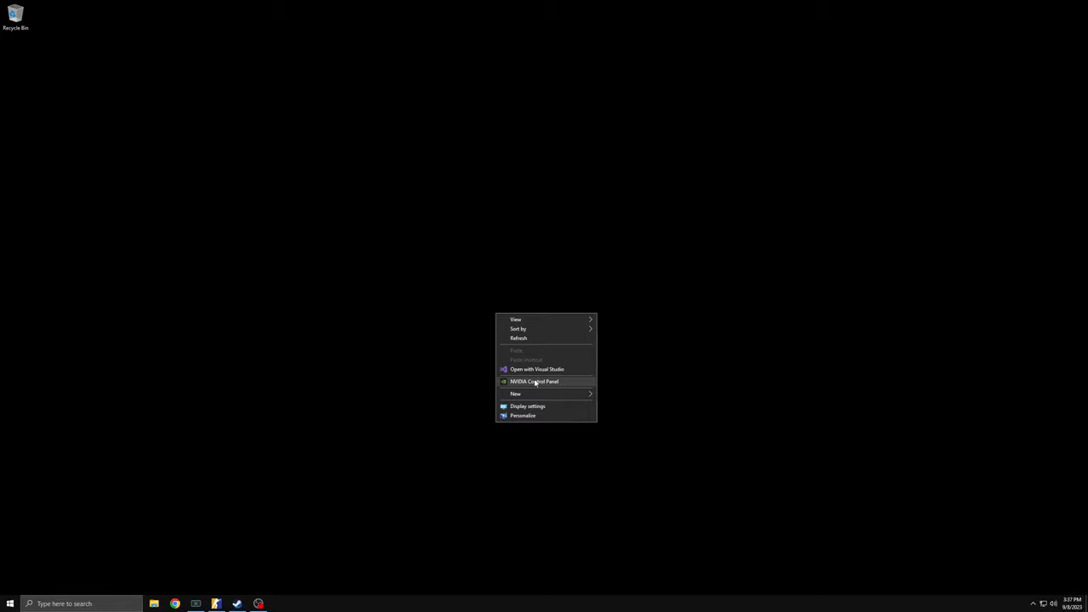
click(533, 380)
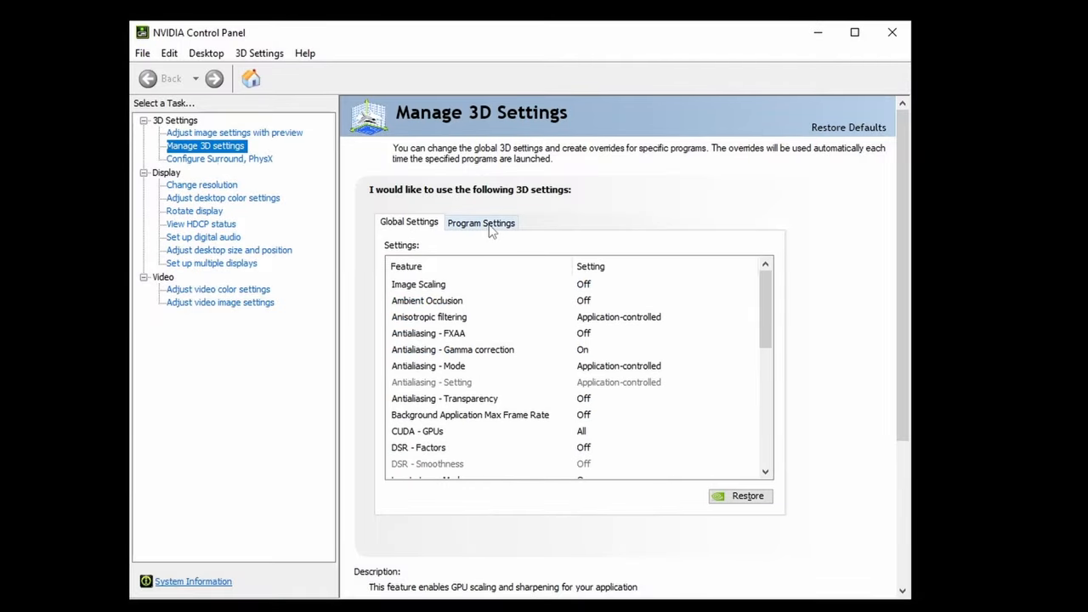
Step: Set cs2.exe to Prefer maximum performance, high-performance texture filtering, vertical sync and triple buffering off
click(481, 222)
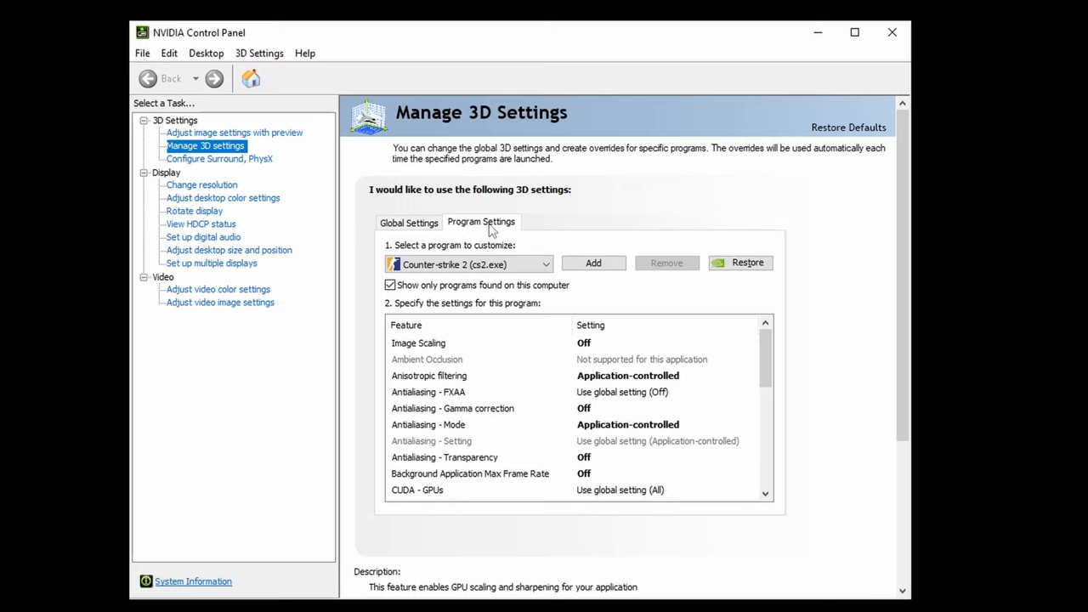
mouse_move(531, 280)
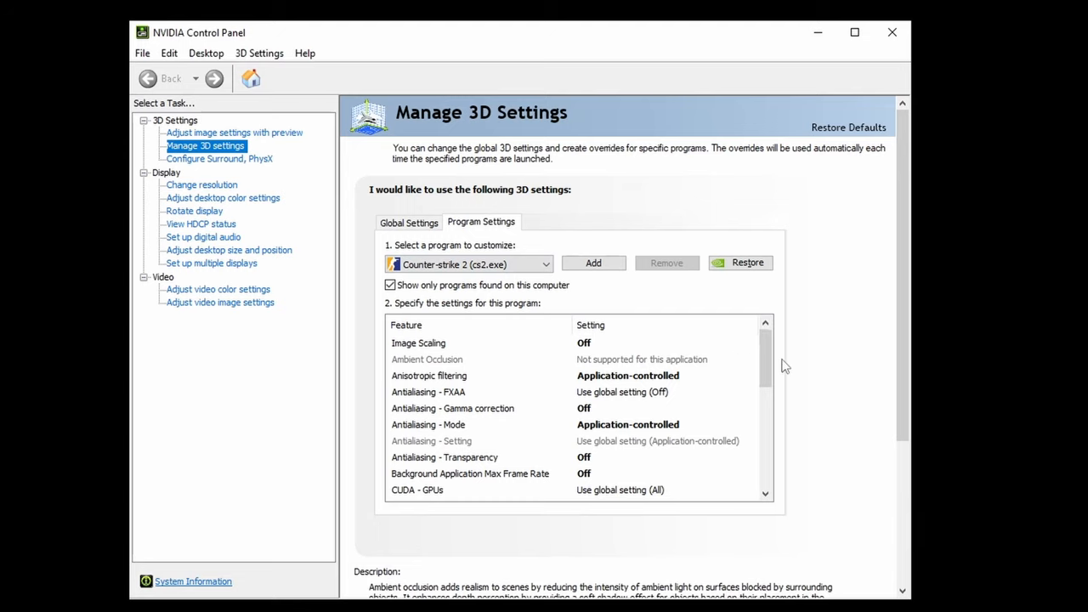
scroll(down, 3)
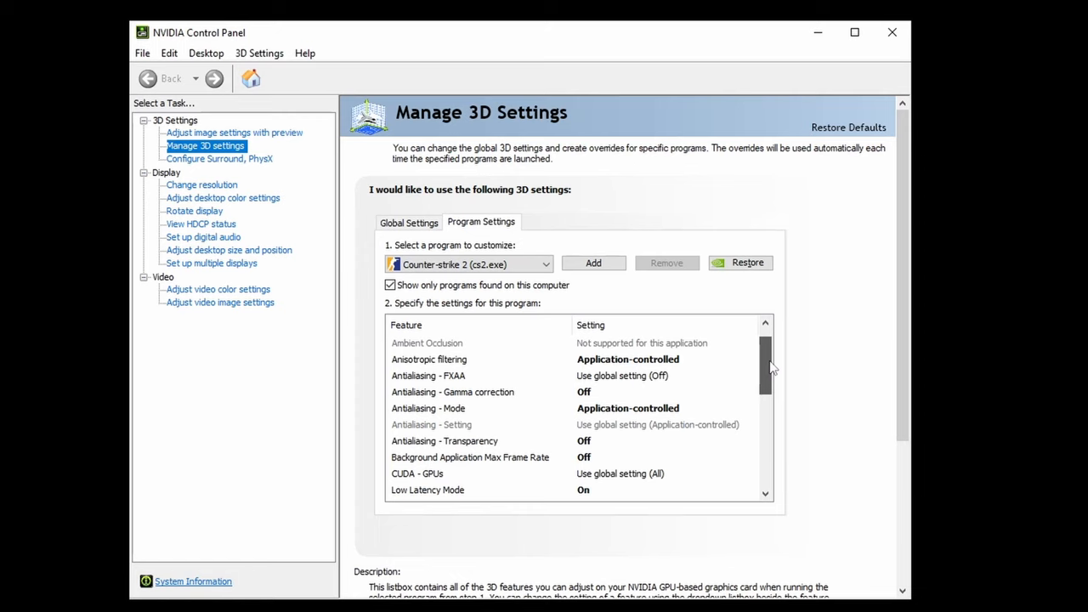
scroll(down, 3)
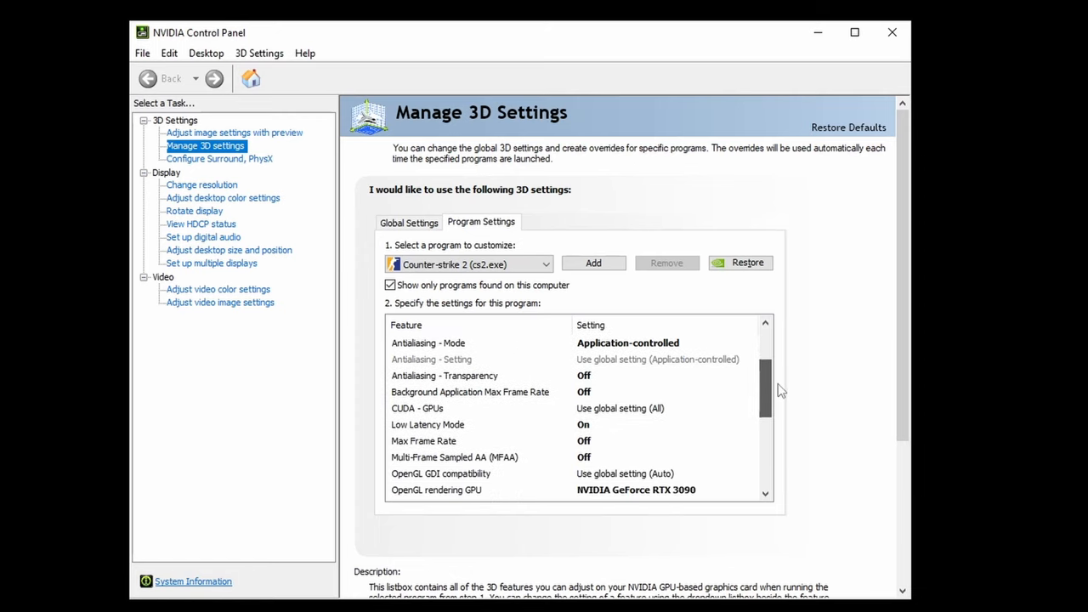
click(427, 424)
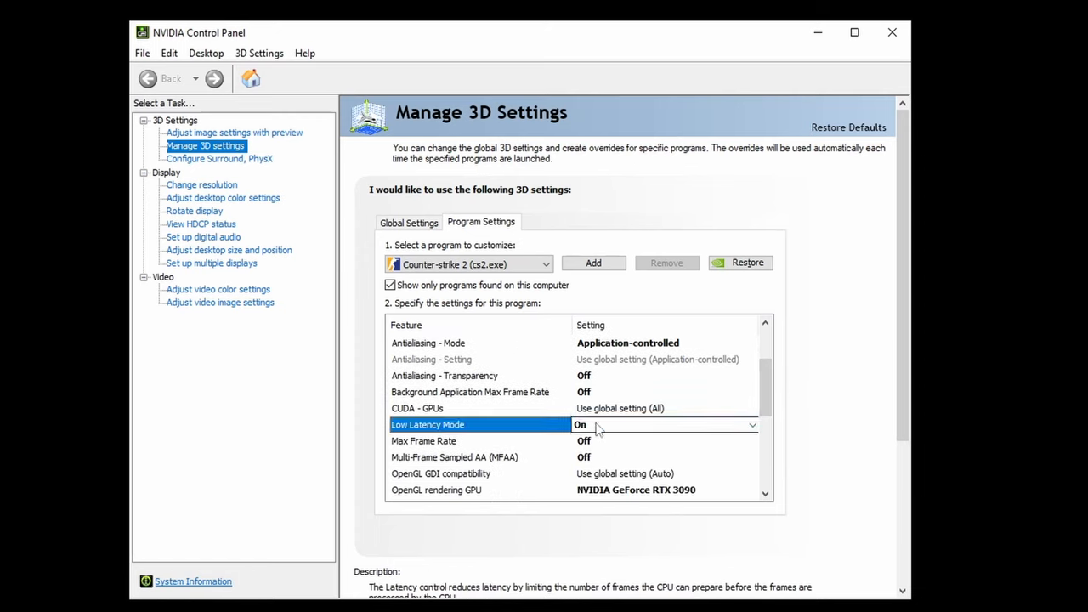
scroll(down, 3)
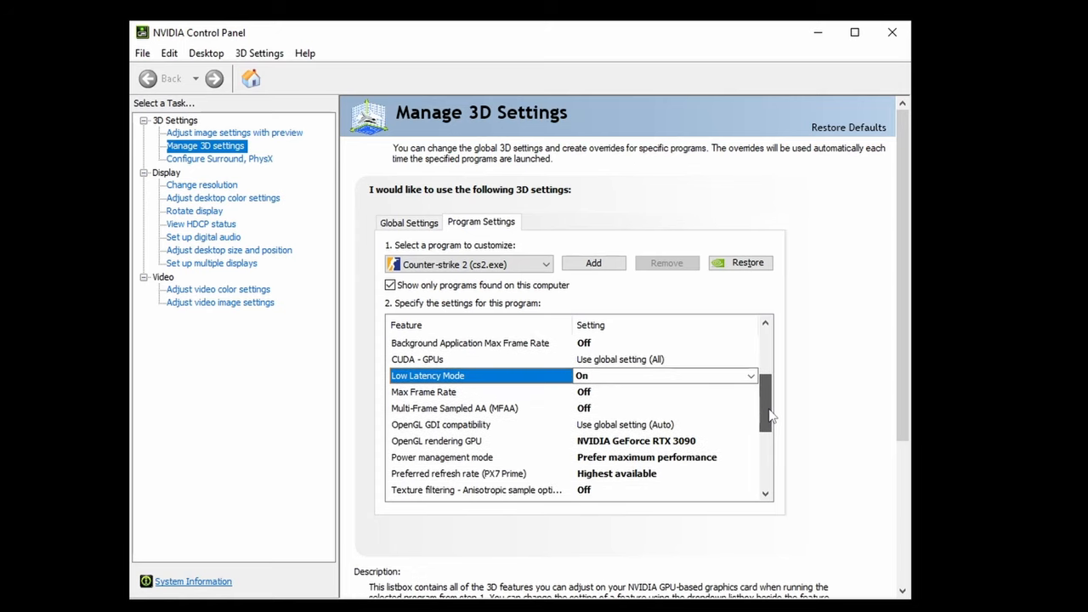
scroll(down, 3)
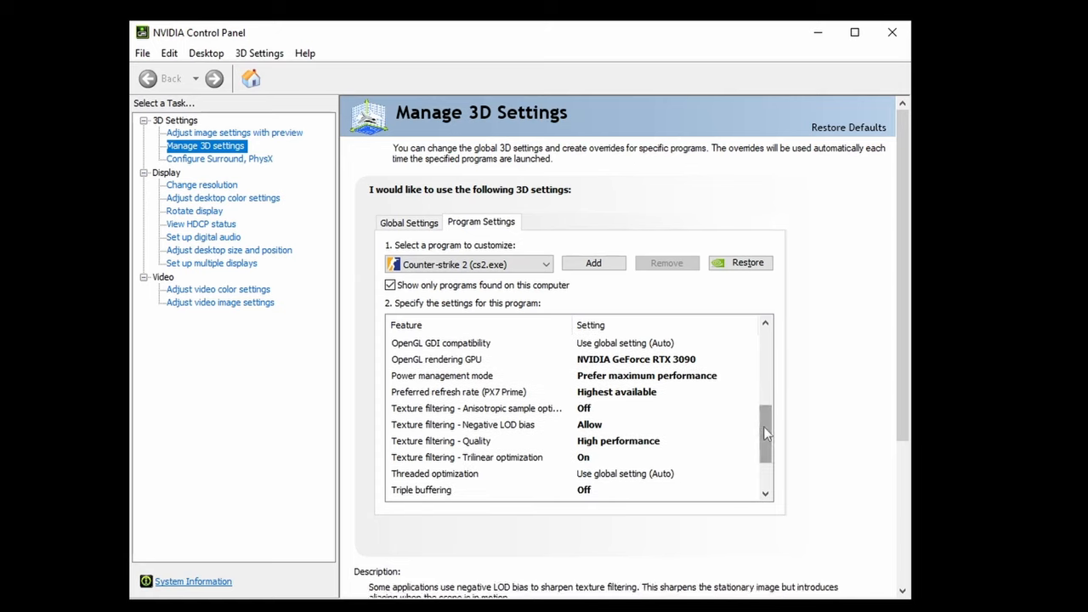
scroll(down, 3)
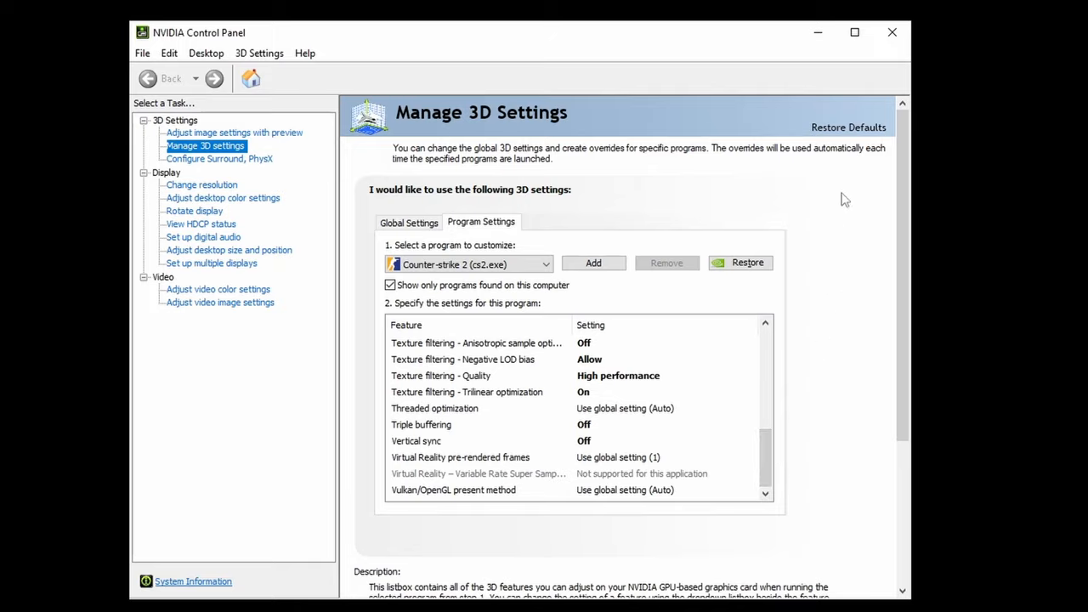
click(892, 33)
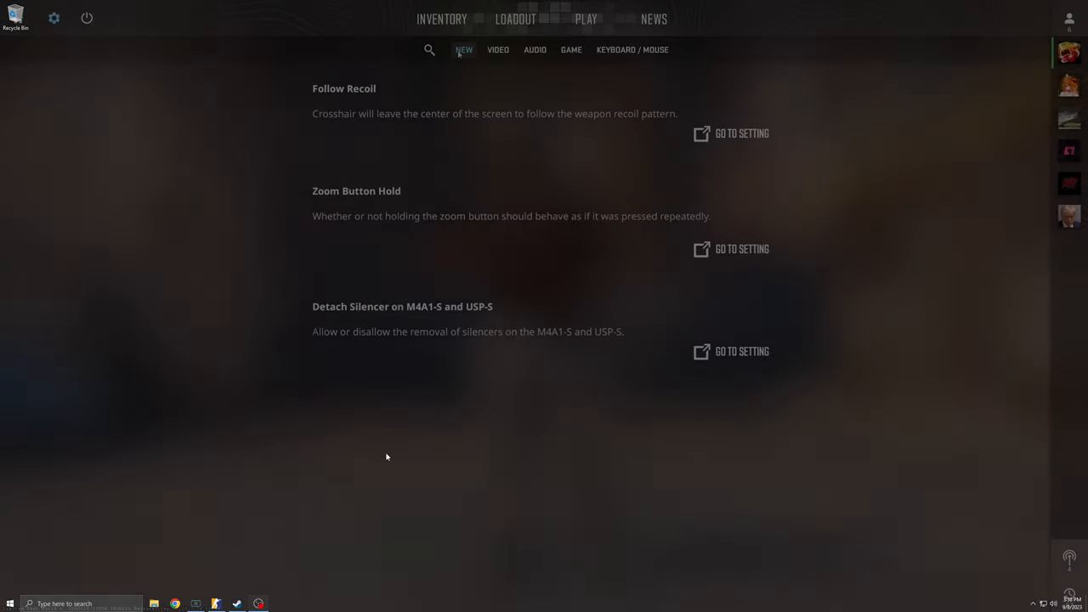
Step: Keep 2560x1440 fullscreen in the Video settings and set the refresh rate to 164 Hz
click(497, 50)
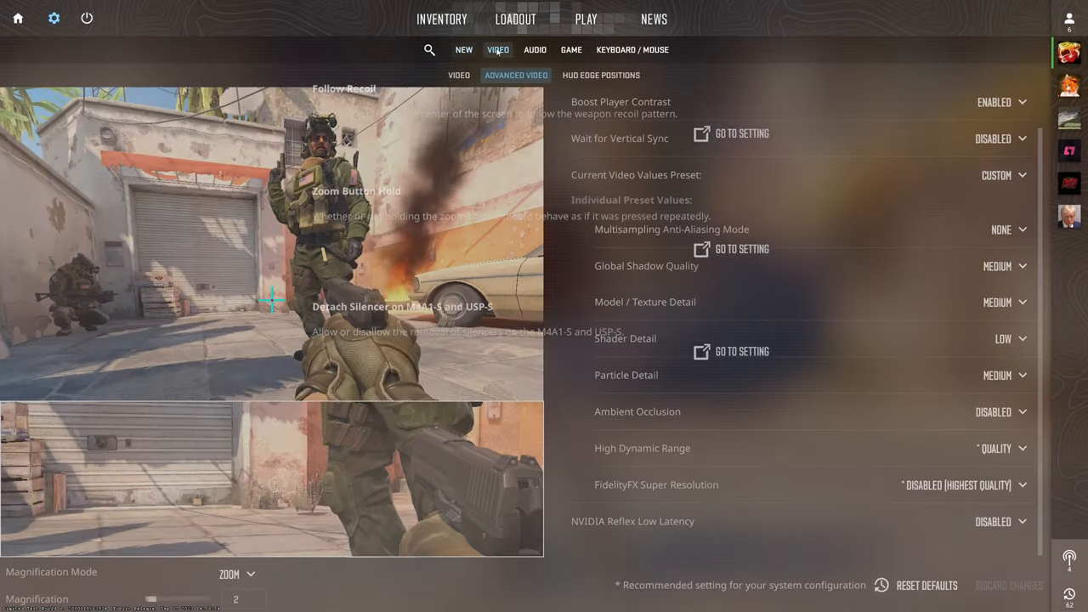
click(458, 75)
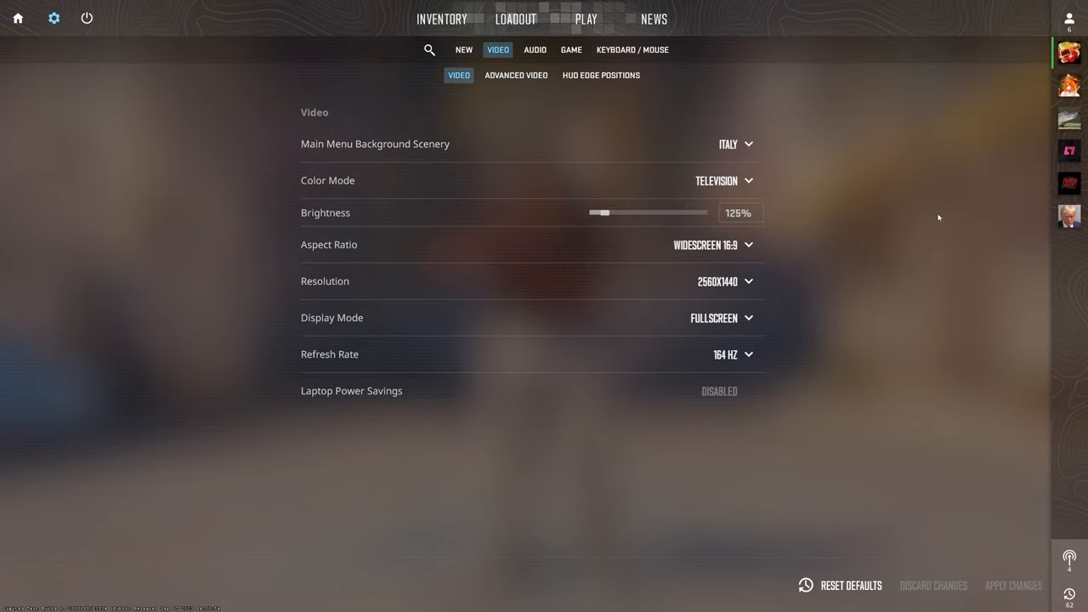
mouse_move(721, 317)
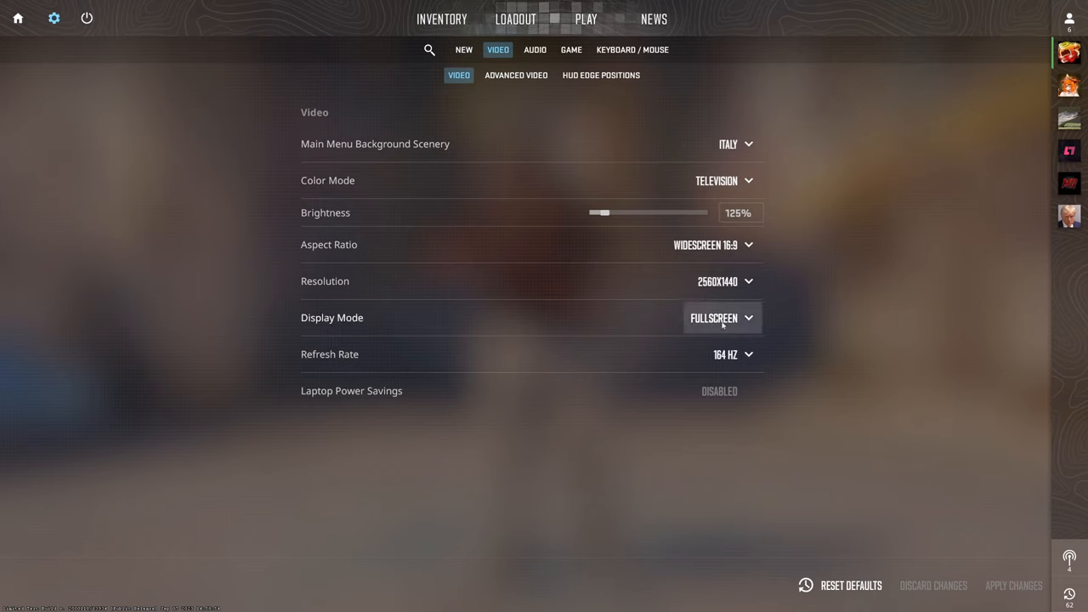
mouse_move(722, 322)
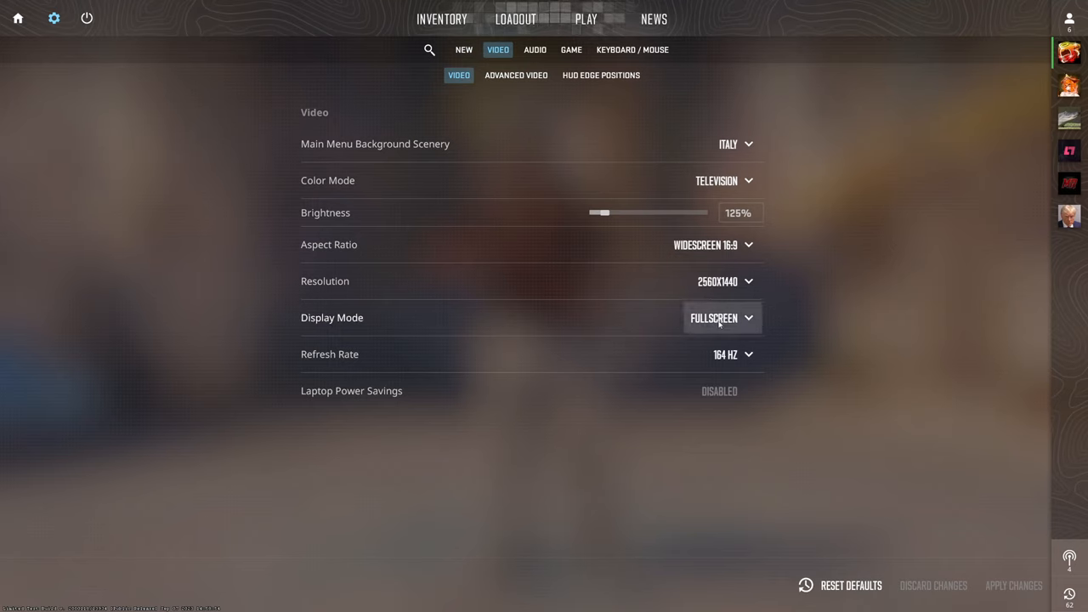
mouse_move(725, 280)
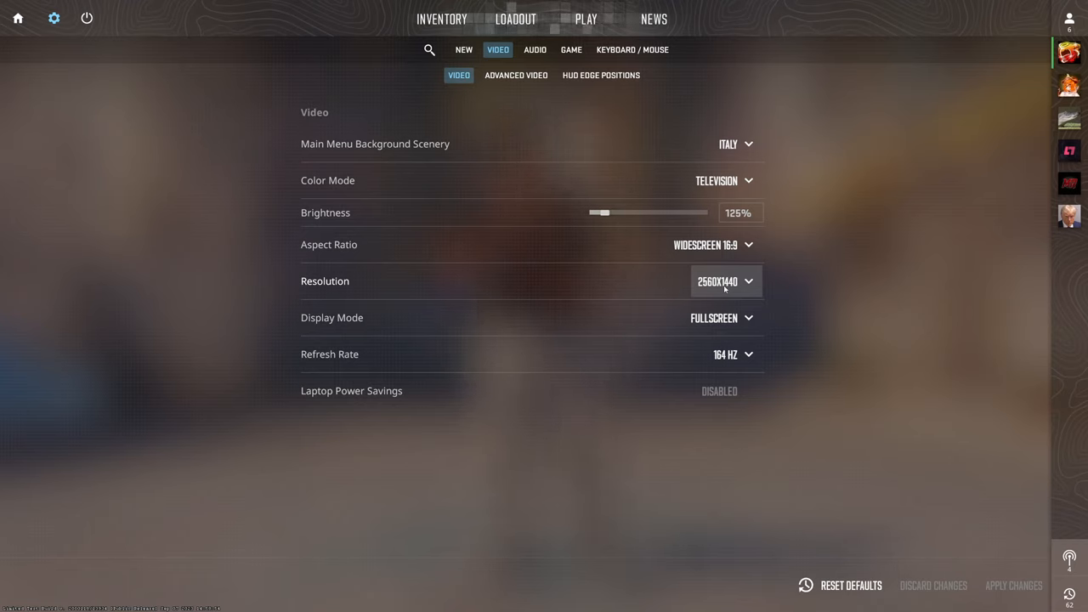
click(725, 354)
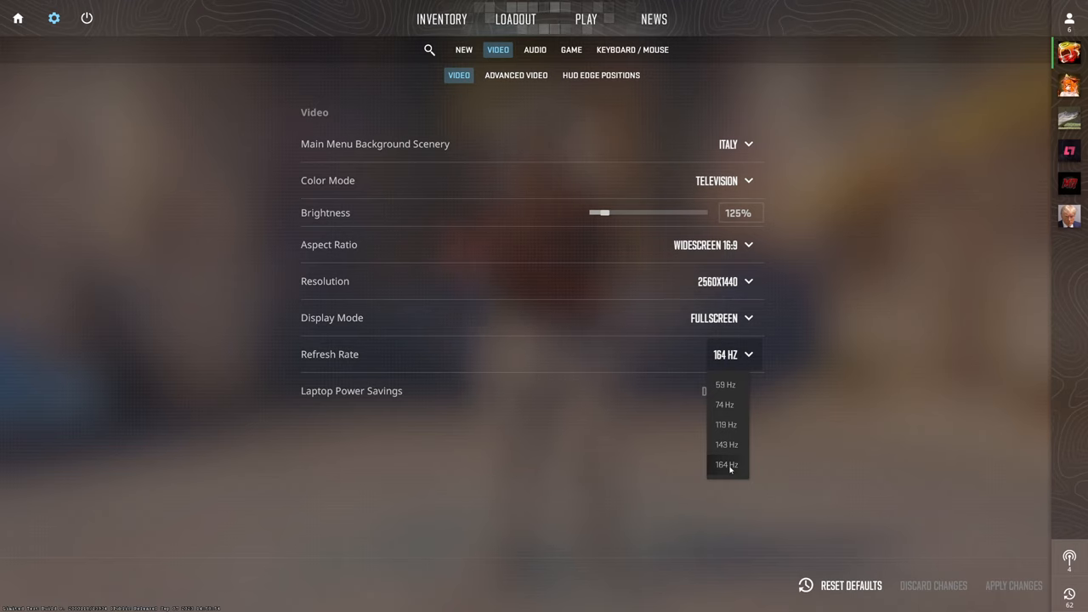
click(725, 465)
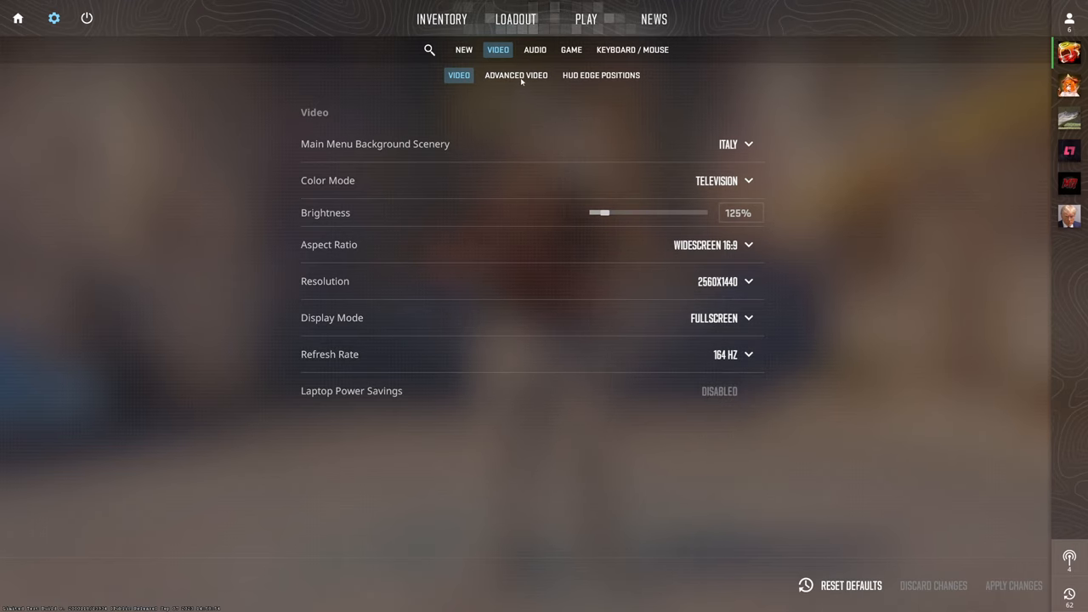
Step: Open Advanced Video and keep multisampling anti-aliasing at None
click(516, 75)
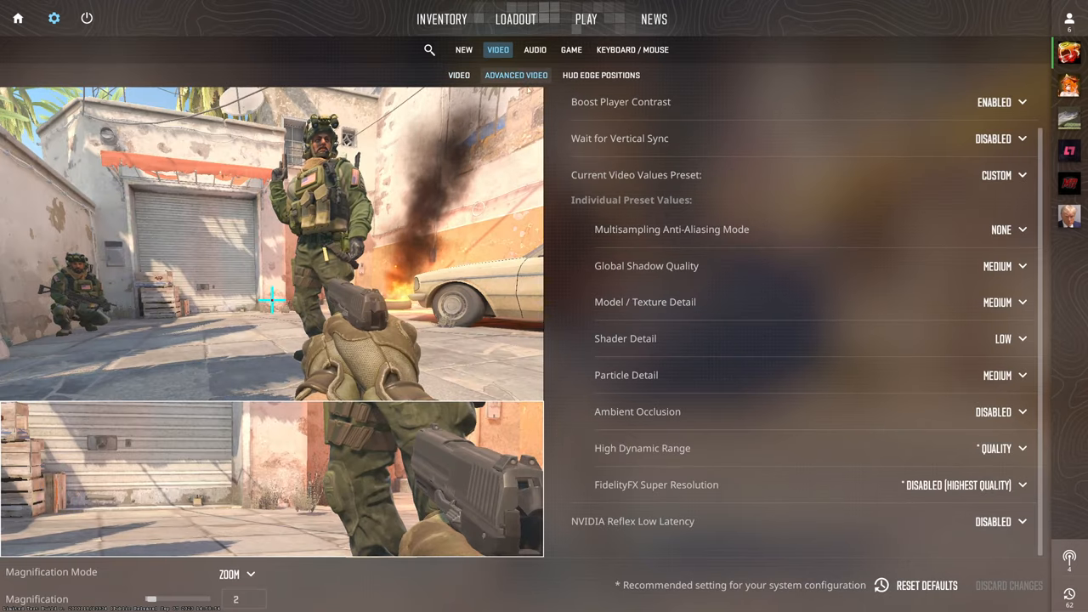
mouse_move(820, 109)
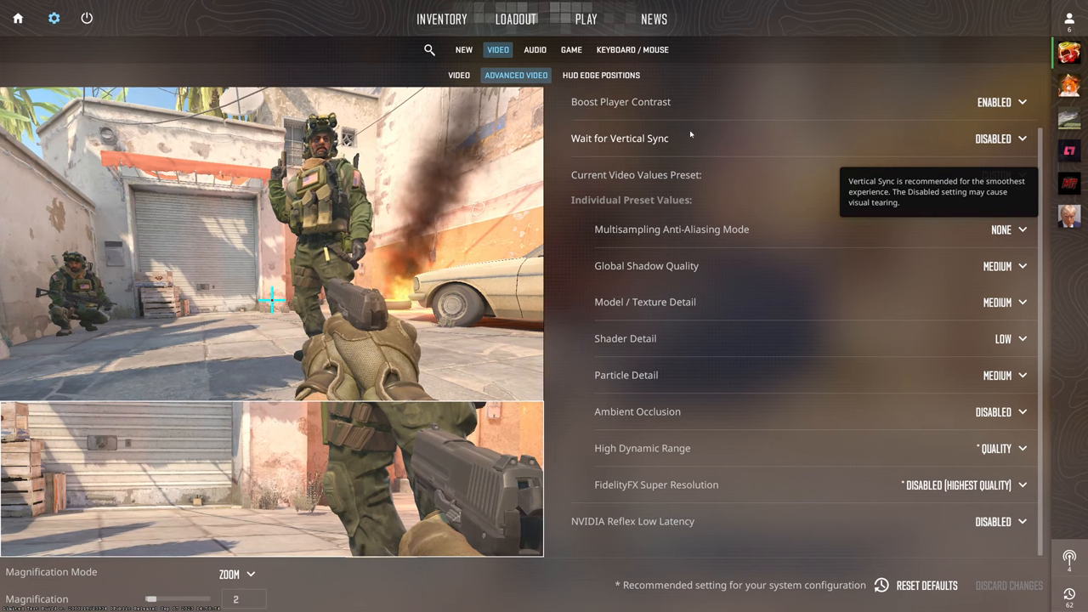
mouse_move(820, 229)
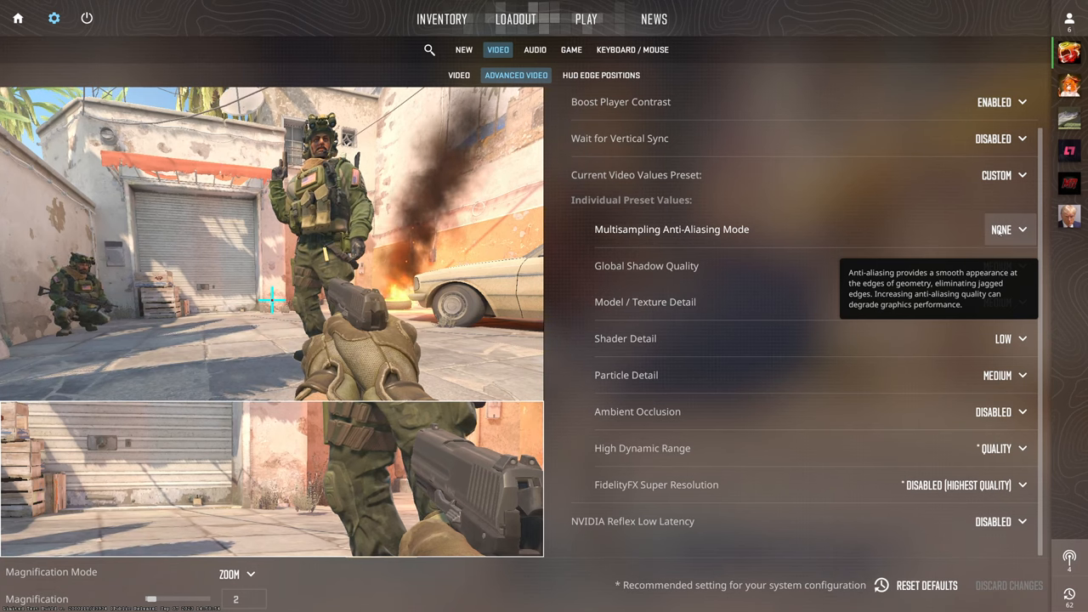
click(1008, 229)
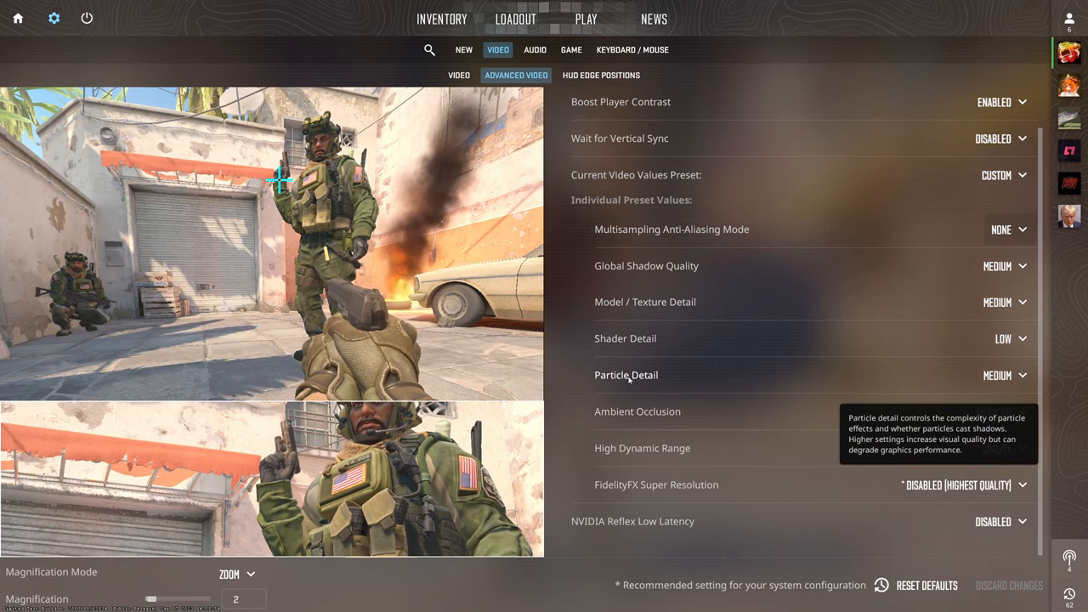
mouse_move(637, 412)
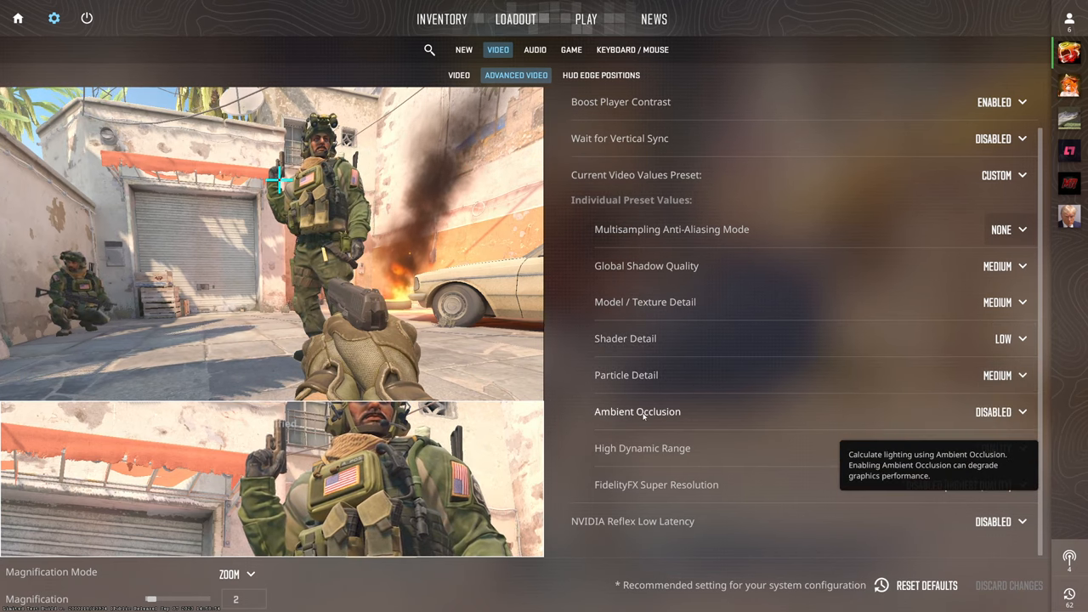
mouse_move(802, 430)
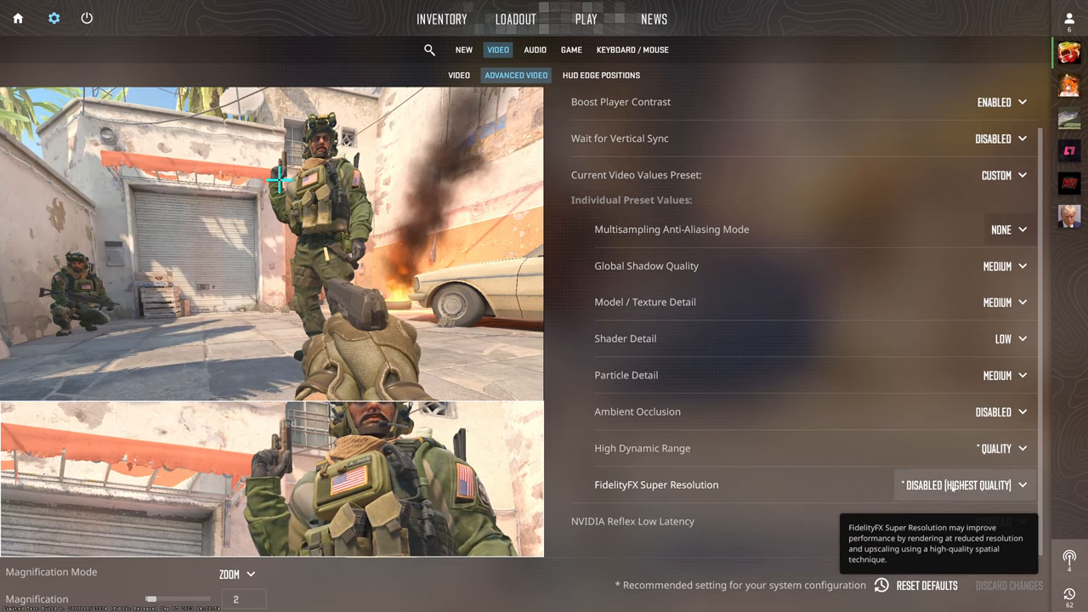
mouse_move(708, 521)
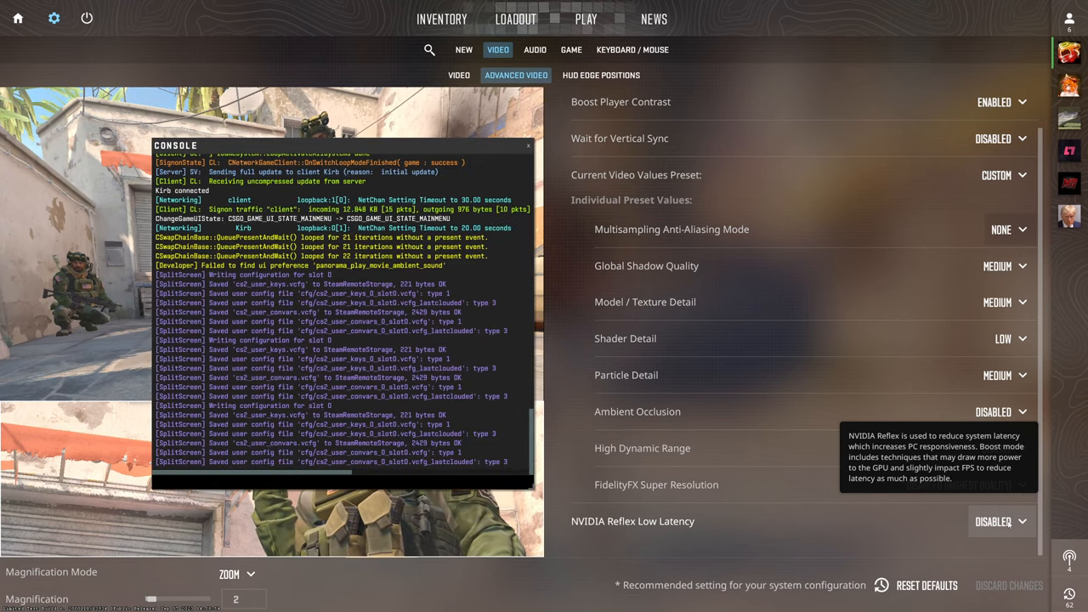
Step: Type the console command fps_max 999
text(fps_max)
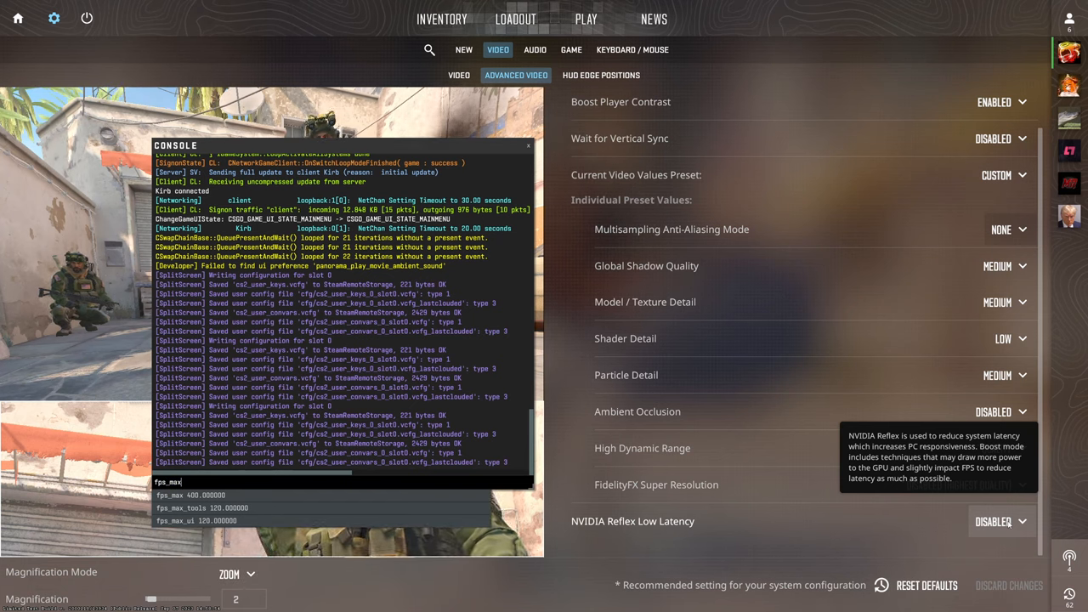
text(9)
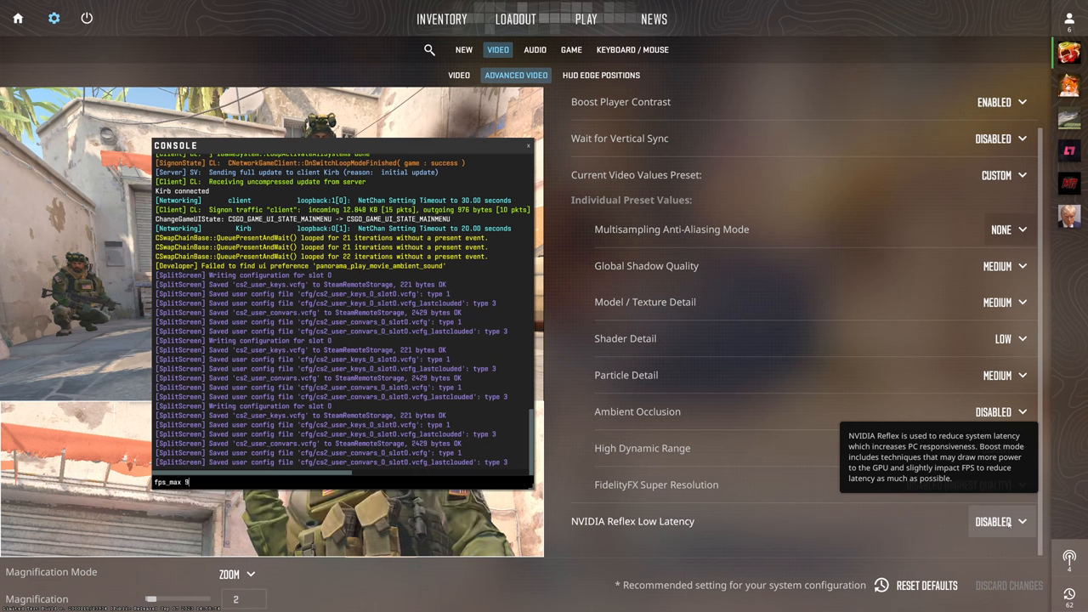
text(99)
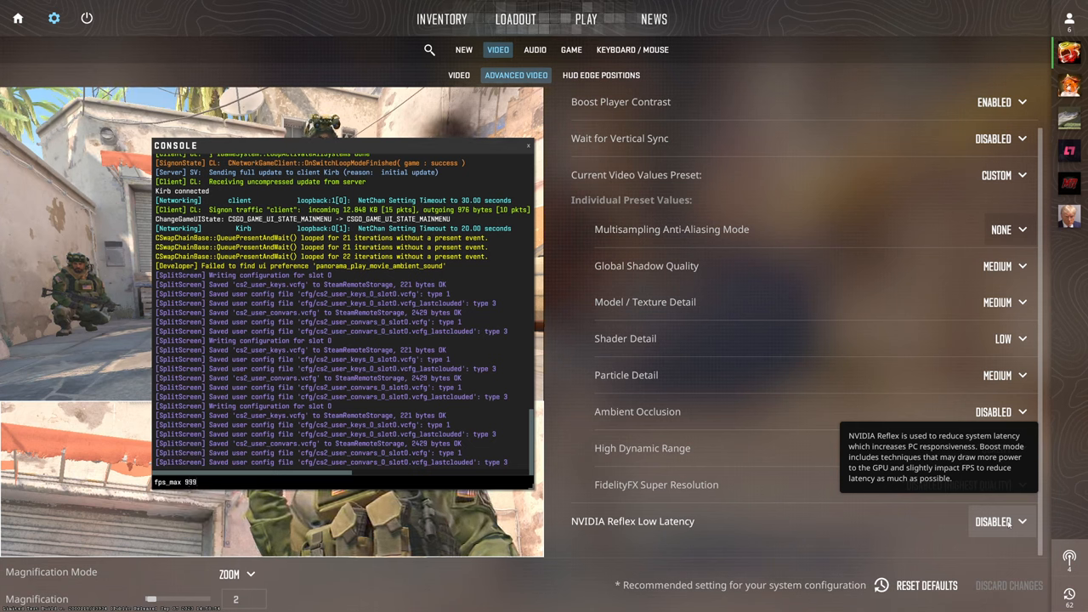